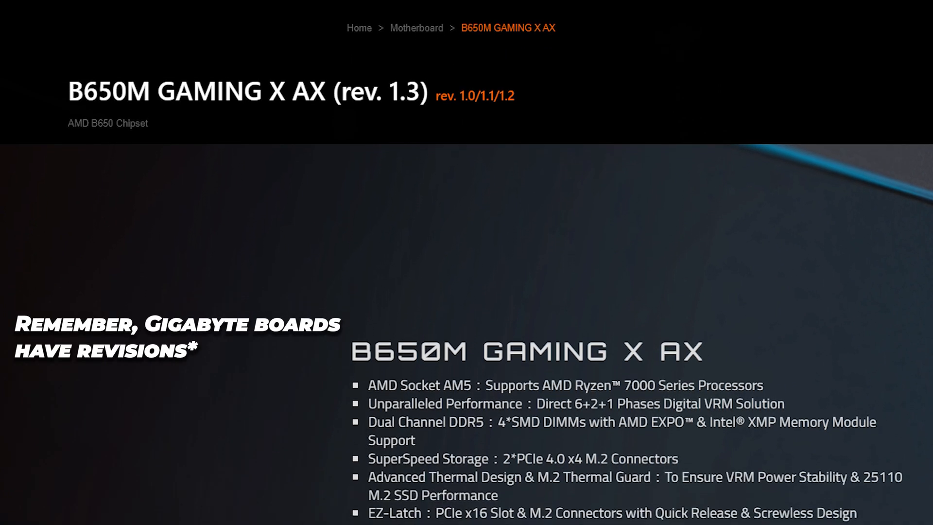
pyautogui.scroll(-3)
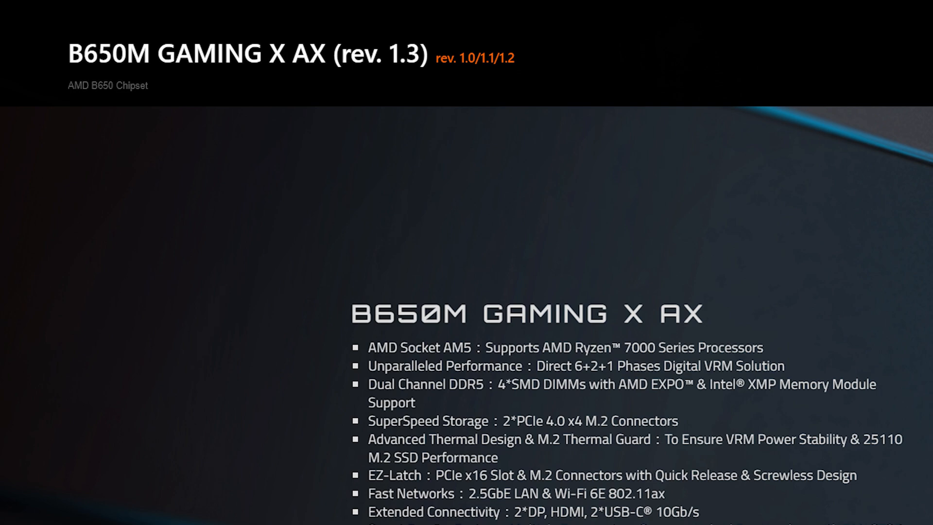